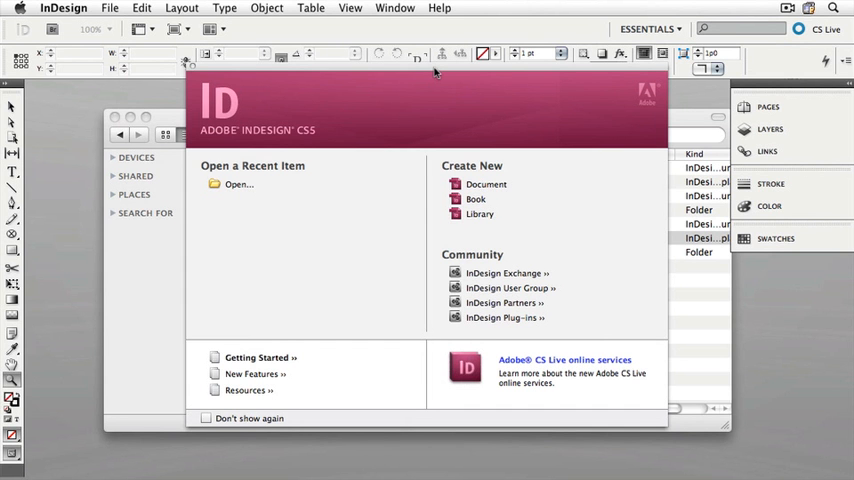
pyautogui.moveTo(378, 74)
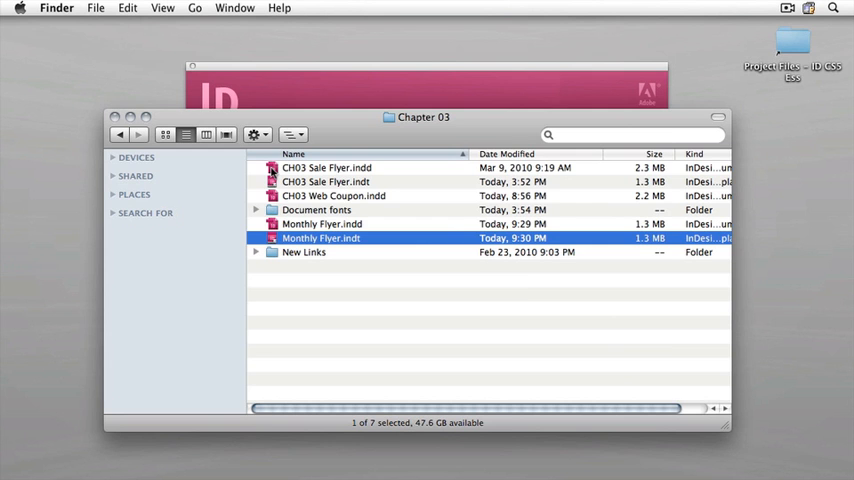
# Open CH03 Sale Flyer.indd from the Chapter 03 folder in InDesign.
pyautogui.doubleClick(321, 238)
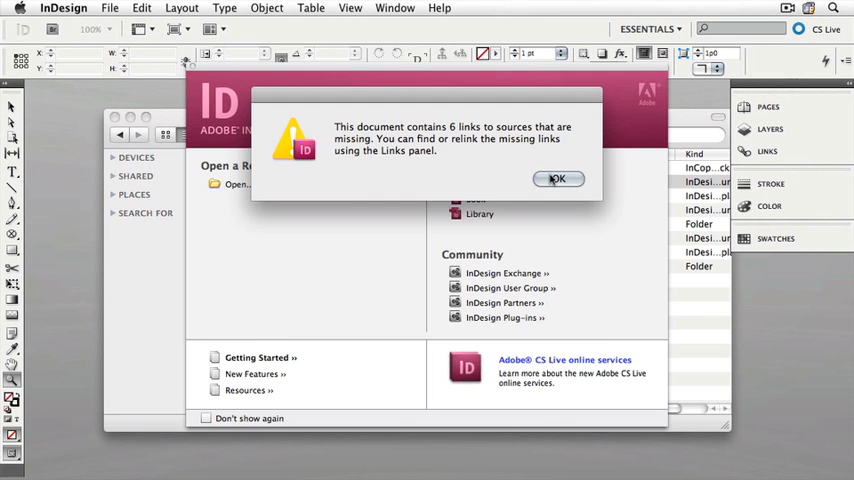
# Dismiss the missing-links alert and show the Links panel listing the missing images.
pyautogui.click(557, 178)
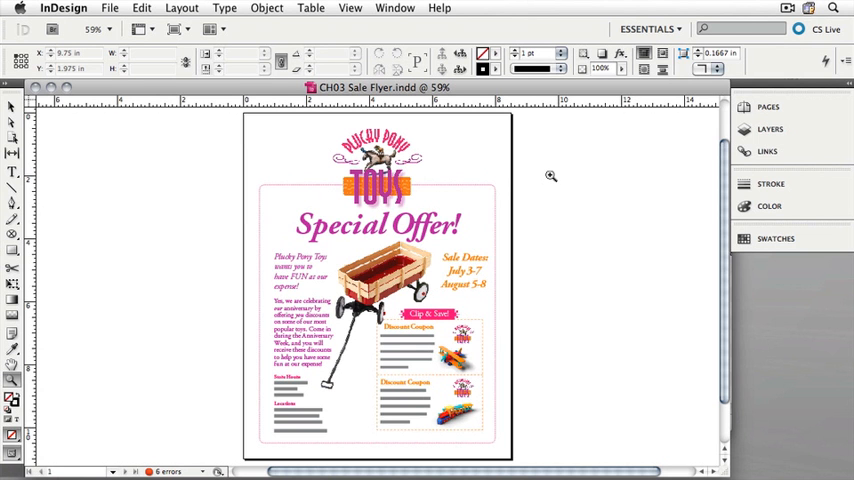
pyautogui.click(766, 151)
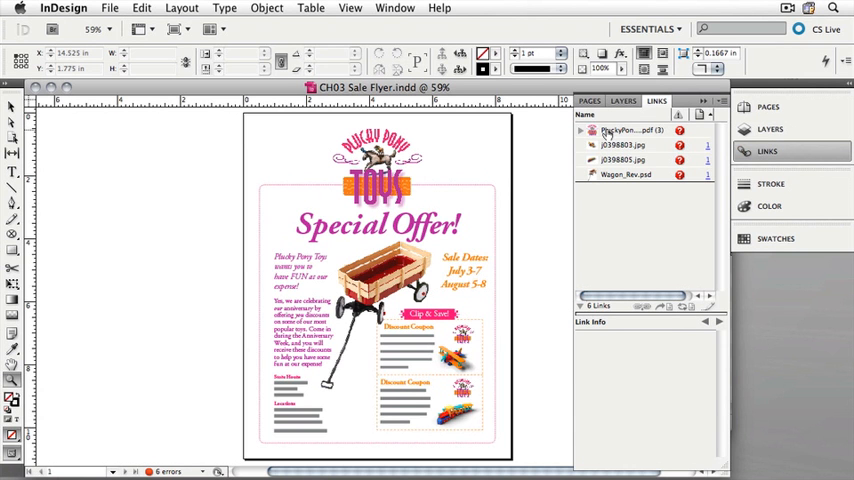
# Select the four missing links, starting with PluckyPonyLogo.pdf, and open the Links panel menu.
pyautogui.click(630, 130)
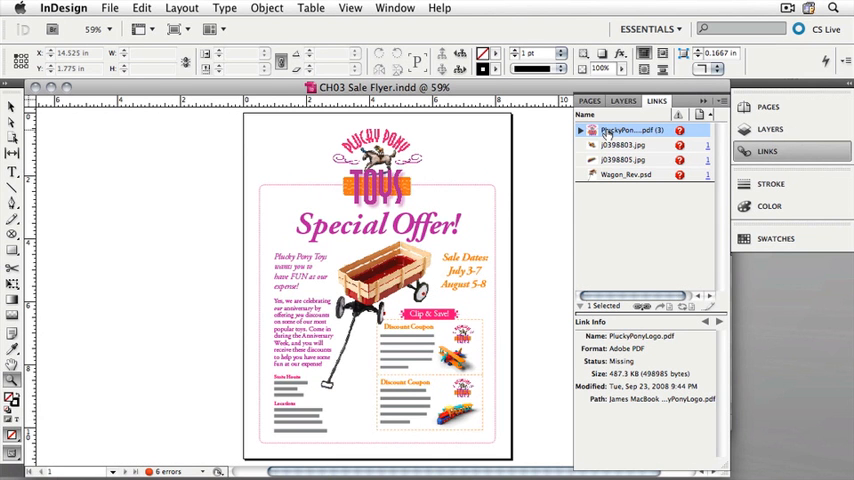
pyautogui.moveTo(625, 175)
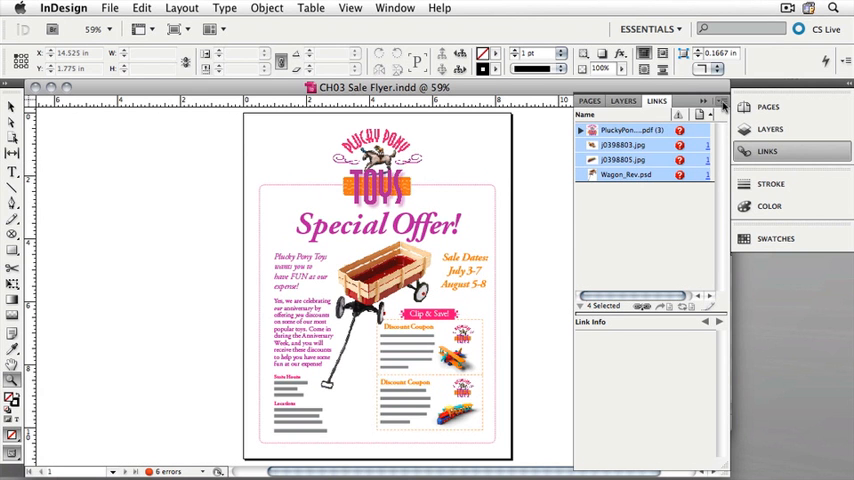
pyautogui.click(722, 107)
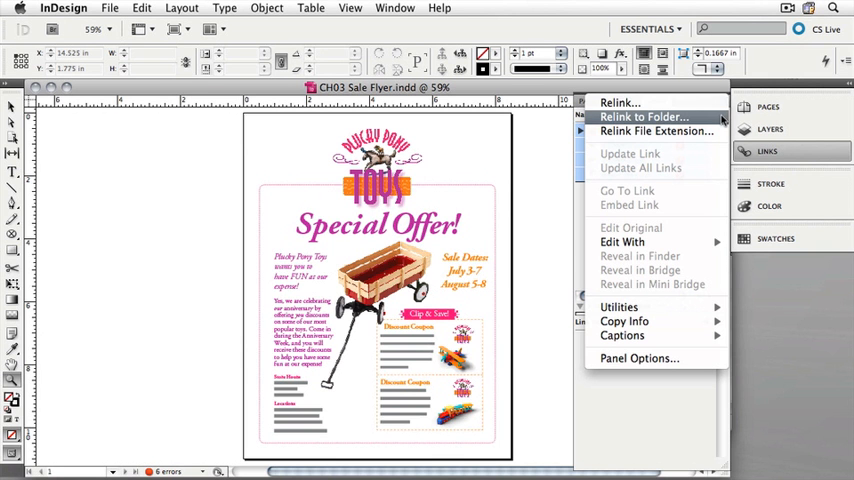
# Choose Relink to Folder for the selected missing links.
pyautogui.click(642, 117)
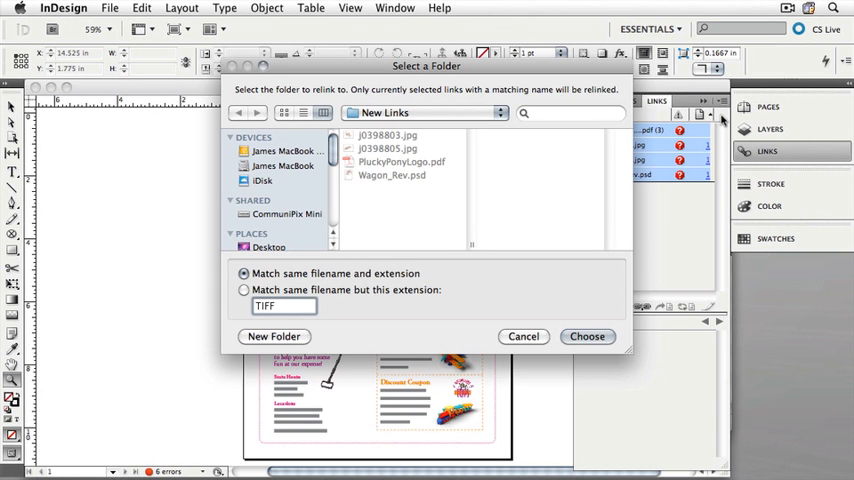
pyautogui.moveTo(446, 258)
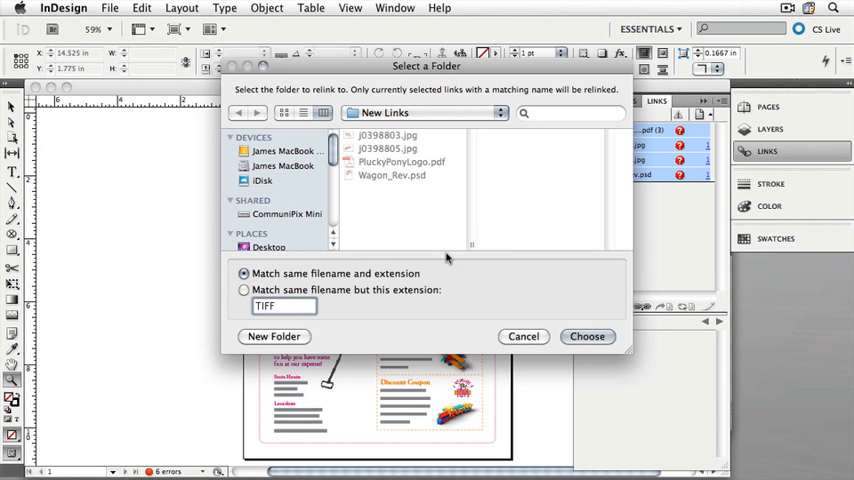
pyautogui.moveTo(400, 275)
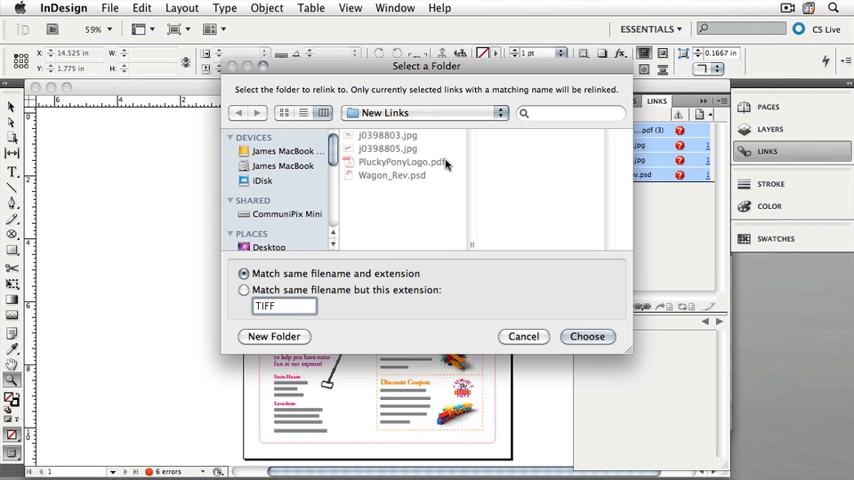
pyautogui.moveTo(539, 317)
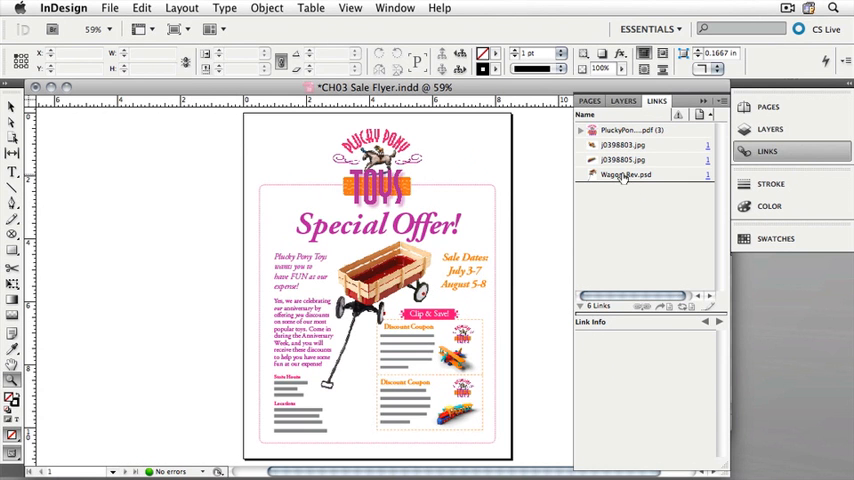
# Select the Wagon_Rev.psd link in the Links panel.
pyautogui.click(626, 174)
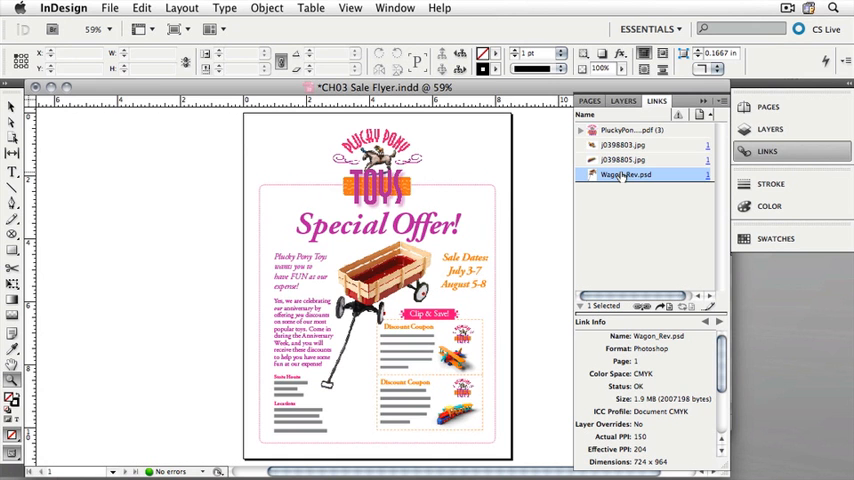
pyautogui.moveTo(641, 306)
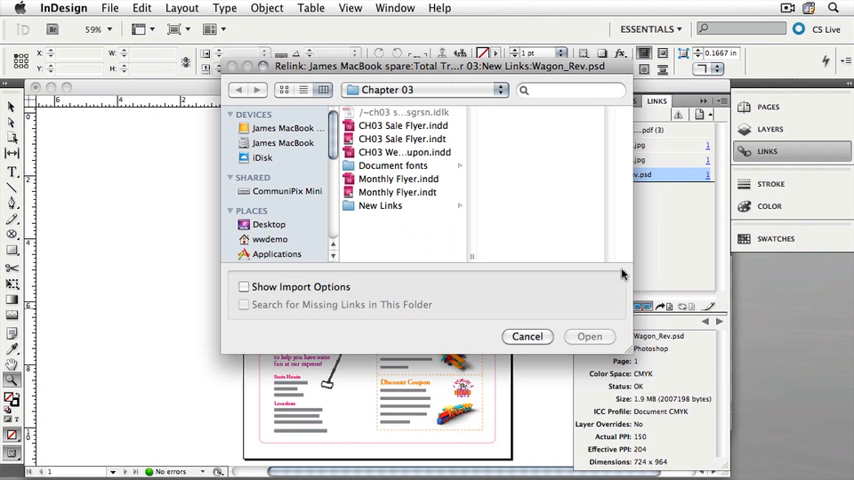
# Relink the wagon to j0398803.jpg from the New Links folder.
pyautogui.click(380, 205)
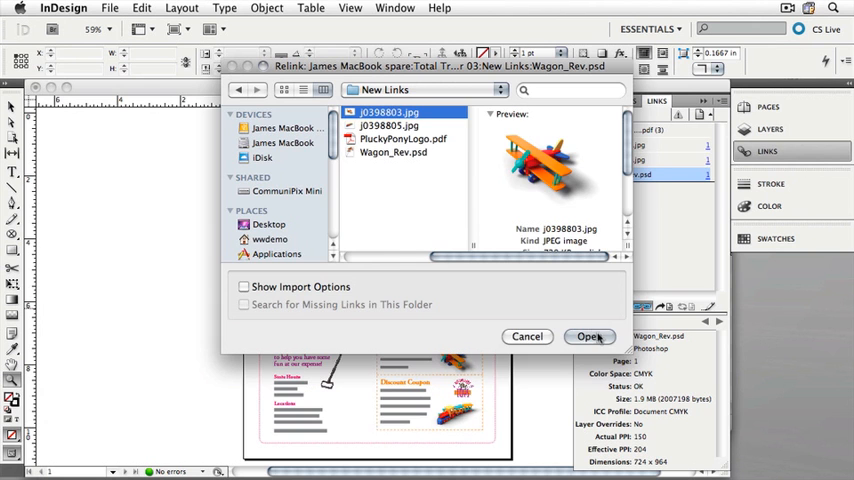
pyautogui.click(590, 336)
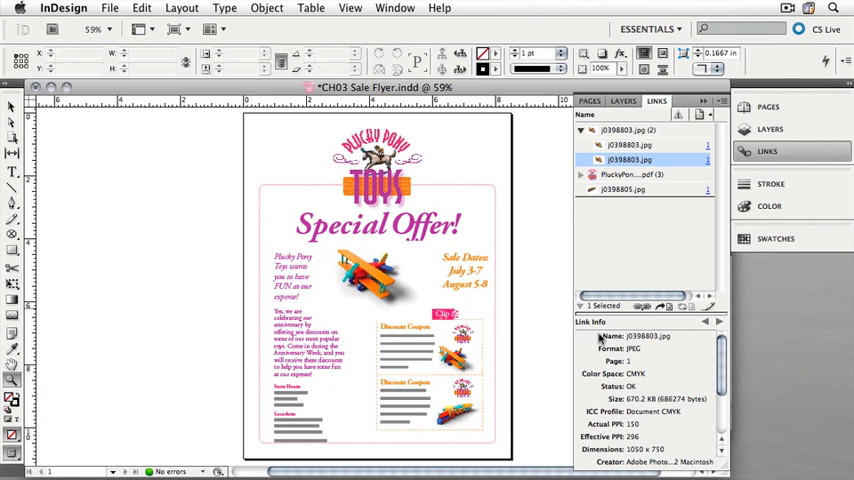
pyautogui.moveTo(701, 265)
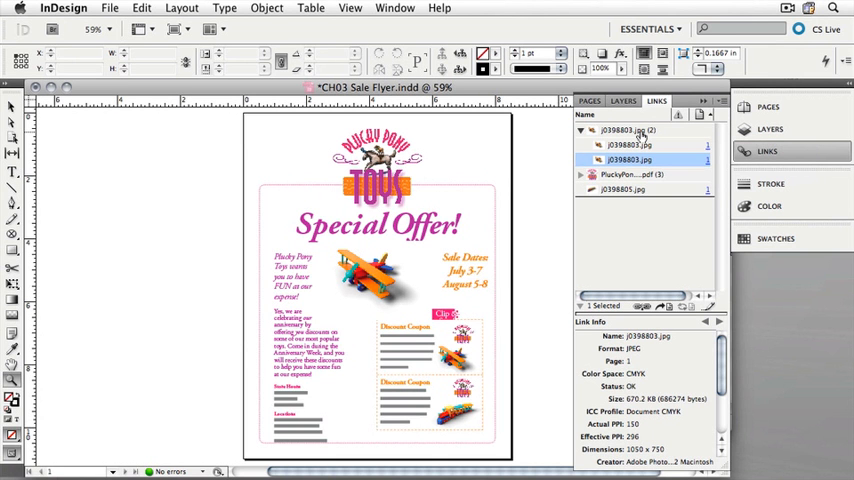
pyautogui.moveTo(640, 160)
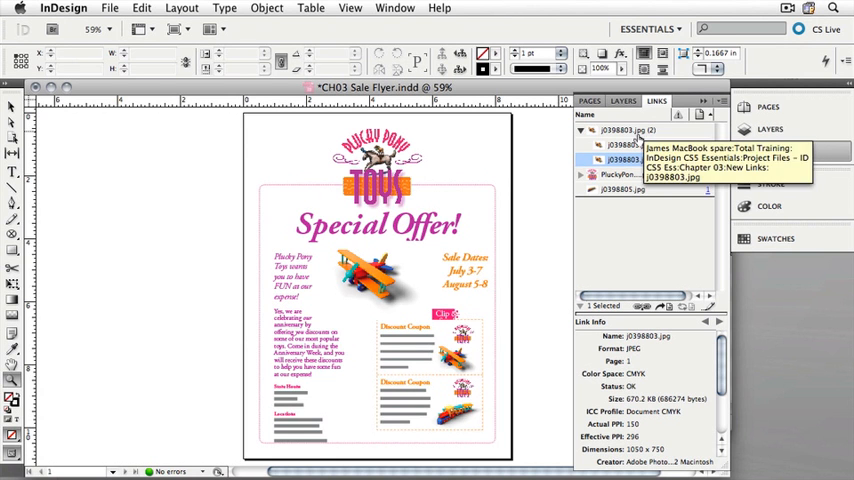
pyautogui.moveTo(644, 241)
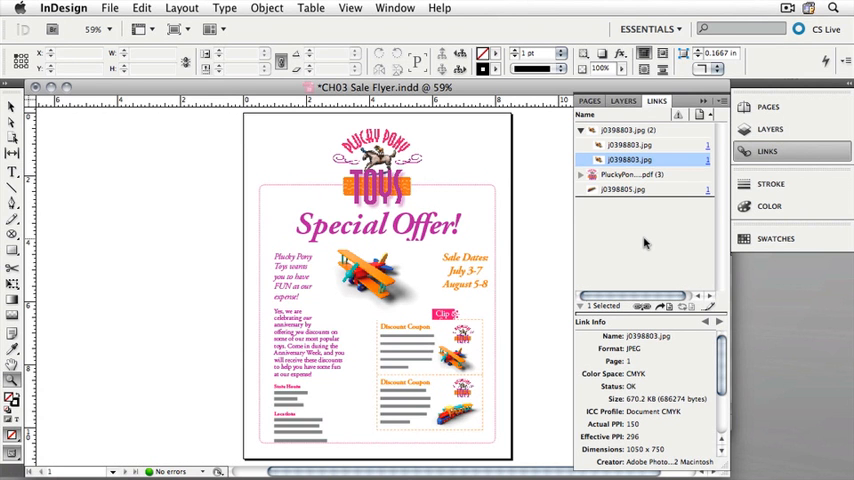
pyautogui.moveTo(617, 243)
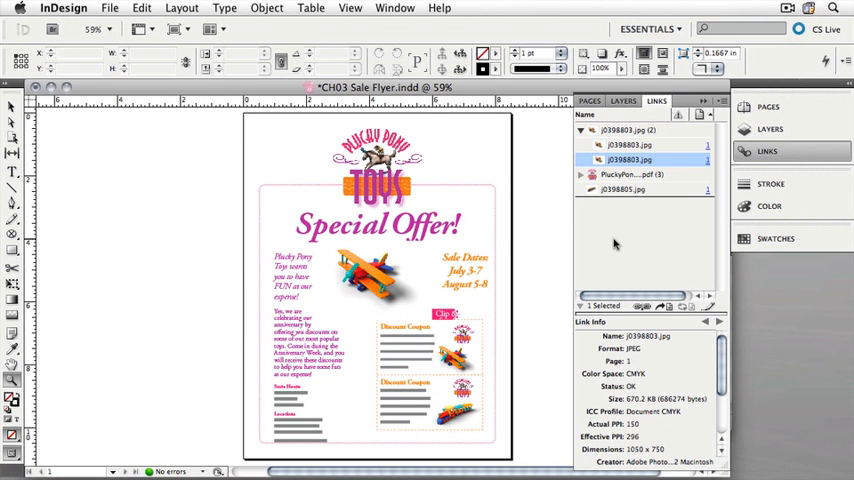
# Open Find Font from the Type menu and select Adobe Garamond Pro Bold.
pyautogui.click(224, 8)
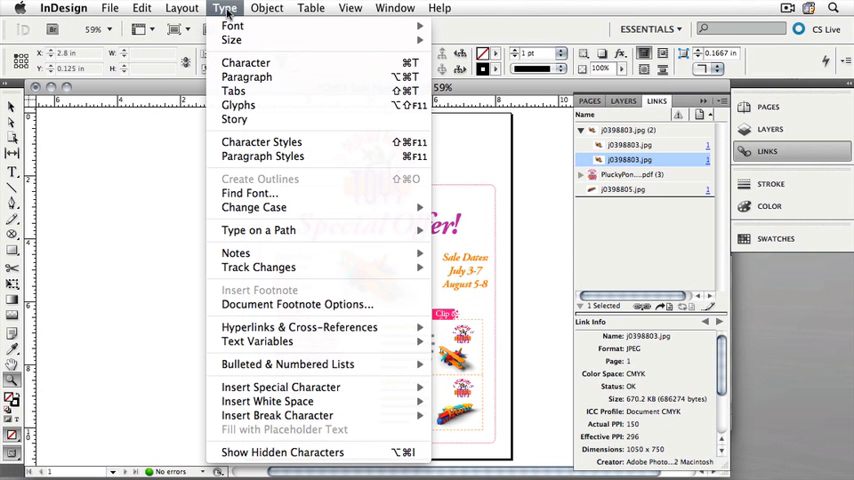
pyautogui.moveTo(249, 193)
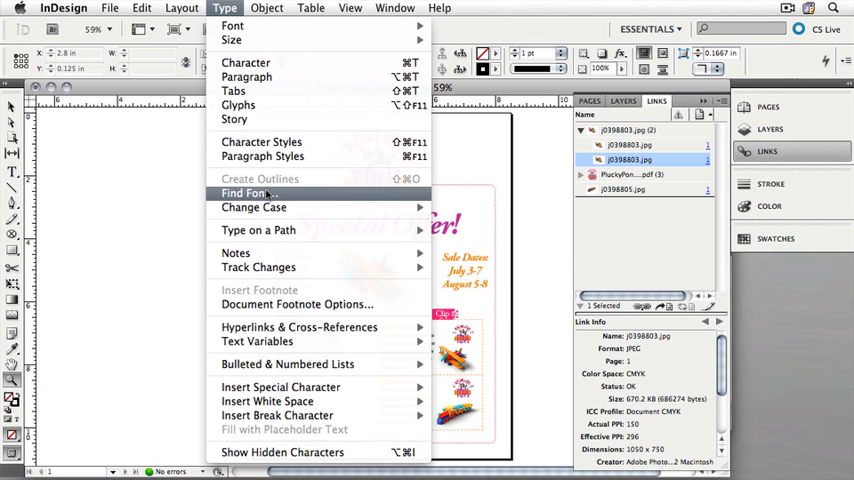
pyautogui.click(247, 193)
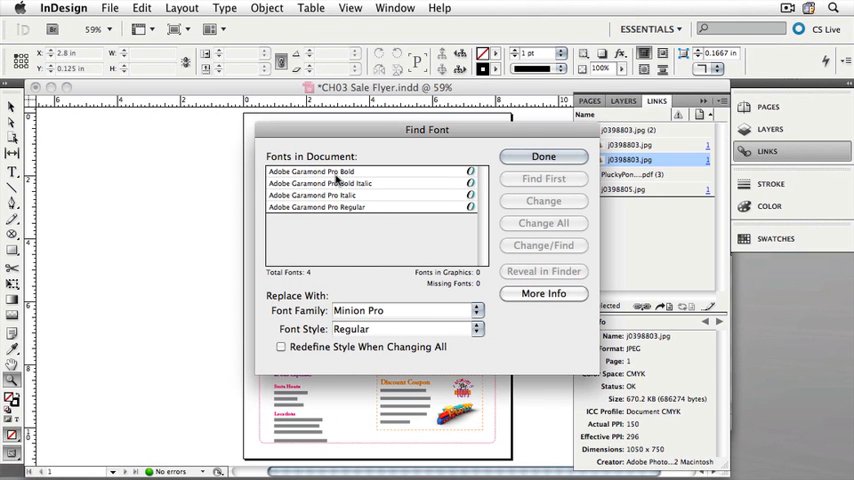
pyautogui.click(340, 171)
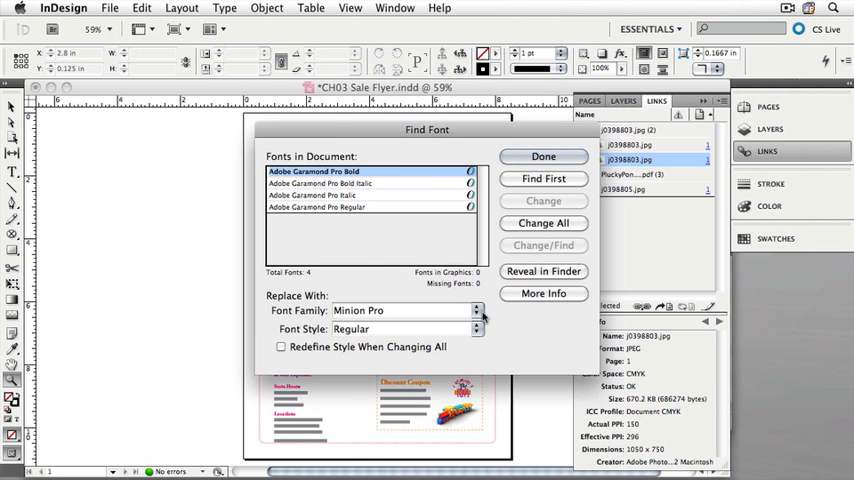
# Choose Minion Pro family with Bold style as the replacement font.
pyautogui.click(478, 310)
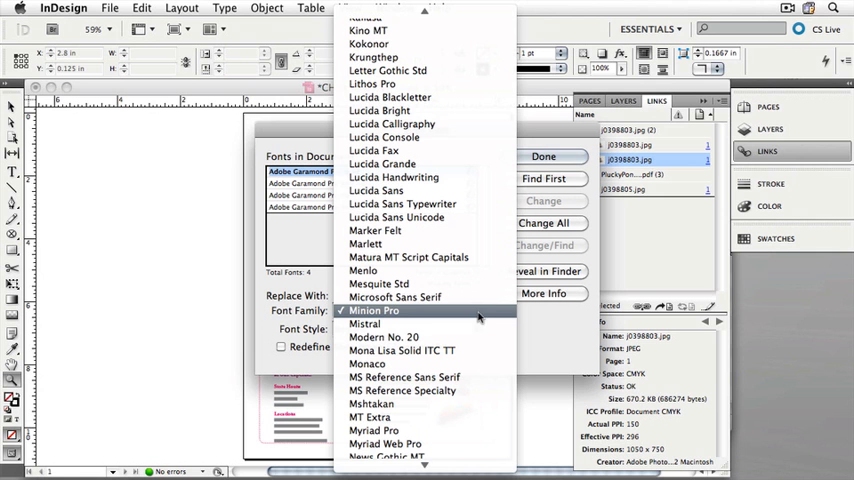
pyautogui.moveTo(405, 313)
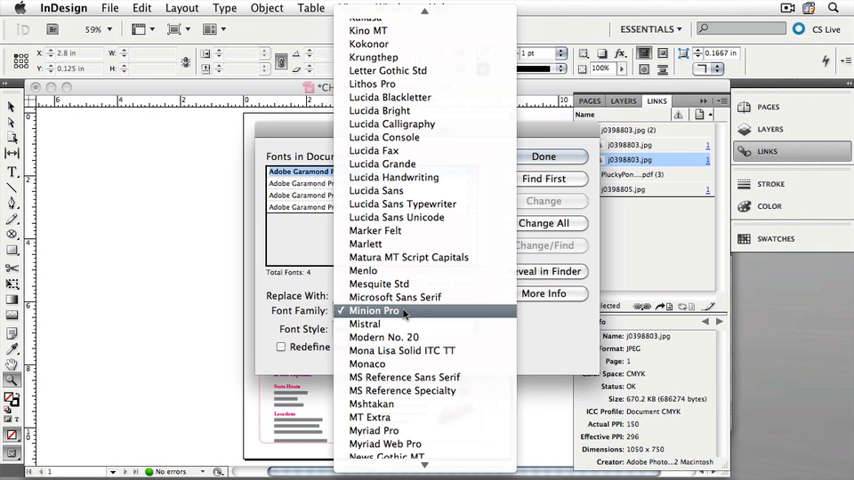
pyautogui.click(374, 310)
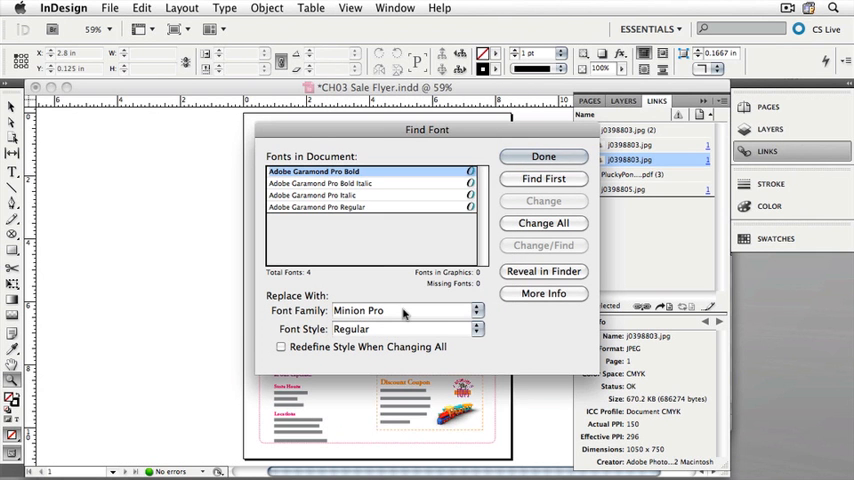
pyautogui.moveTo(474, 337)
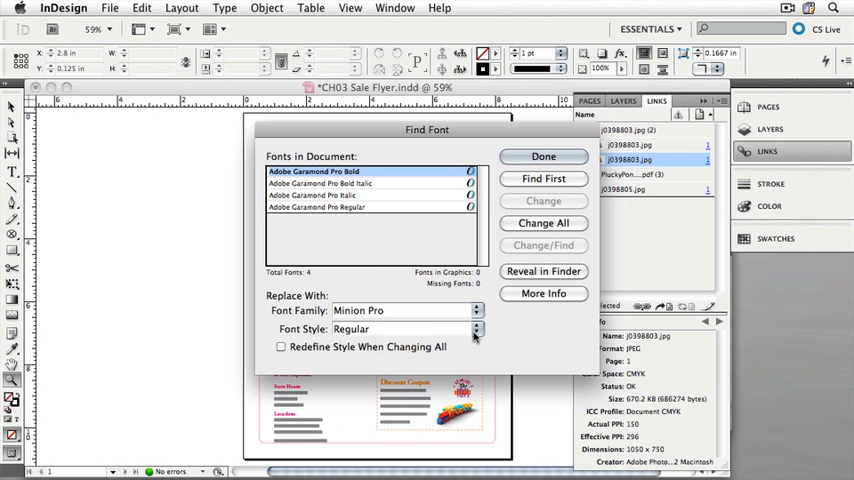
pyautogui.click(477, 328)
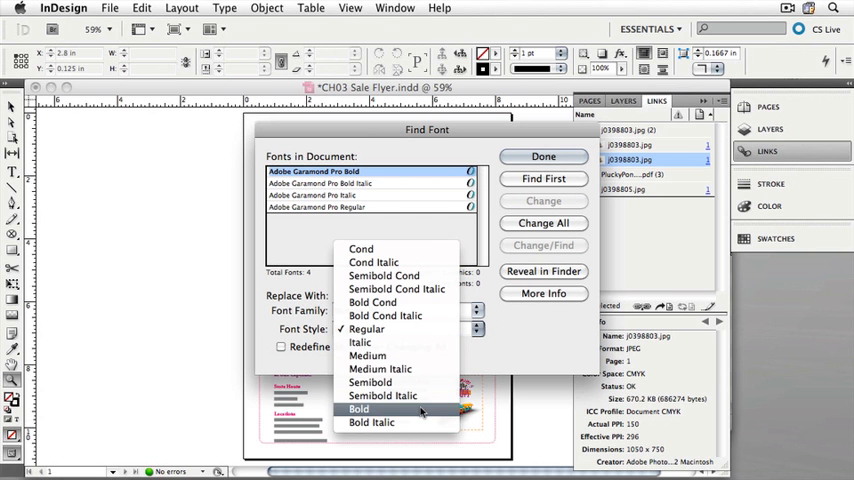
pyautogui.click(358, 408)
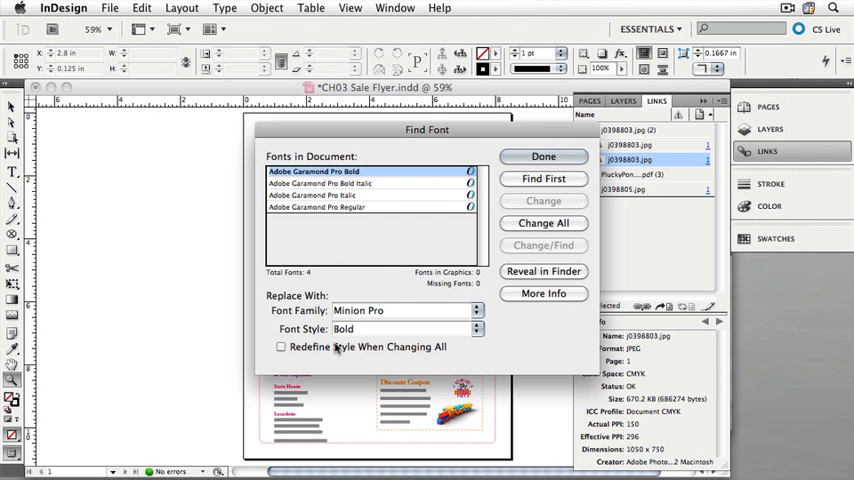
pyautogui.moveTo(402, 363)
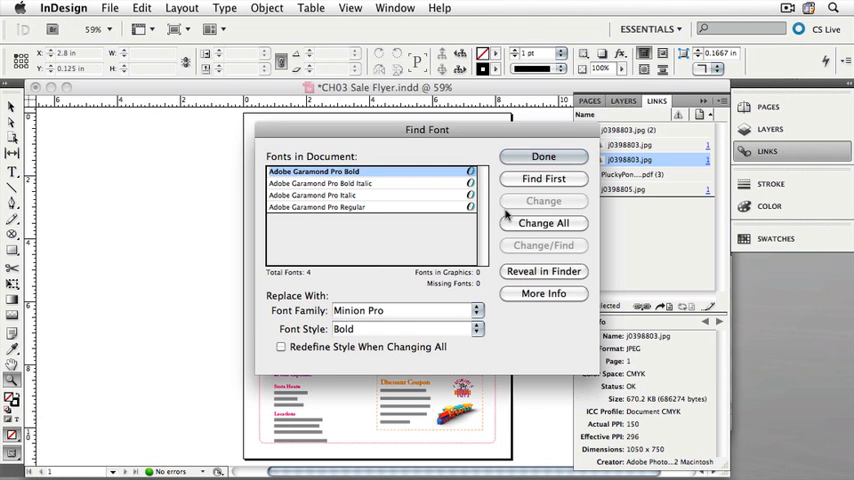
# Find the first Adobe Garamond Pro Bold text and move the Find Font dialog aside.
pyautogui.click(543, 178)
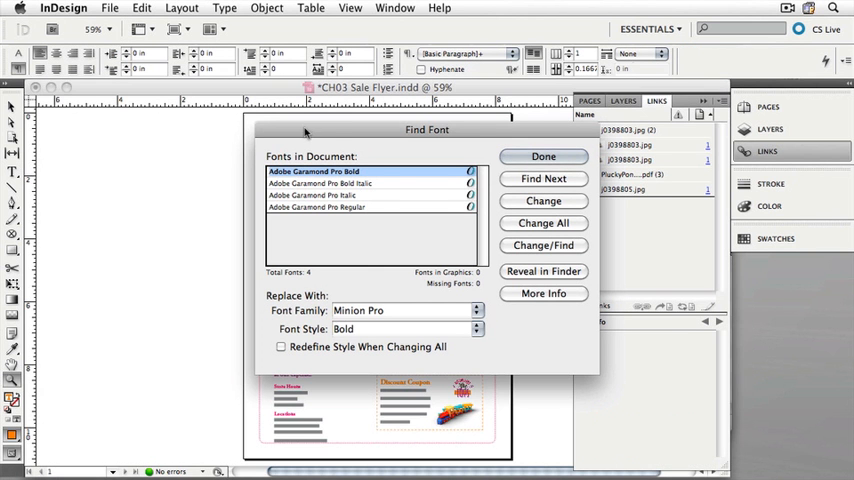
pyautogui.moveTo(427, 129); pyautogui.dragTo(661, 147)
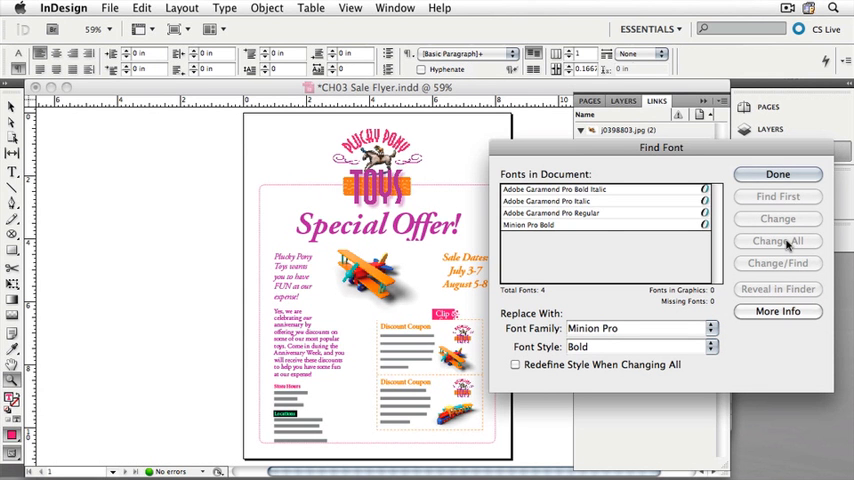
pyautogui.moveTo(584, 226)
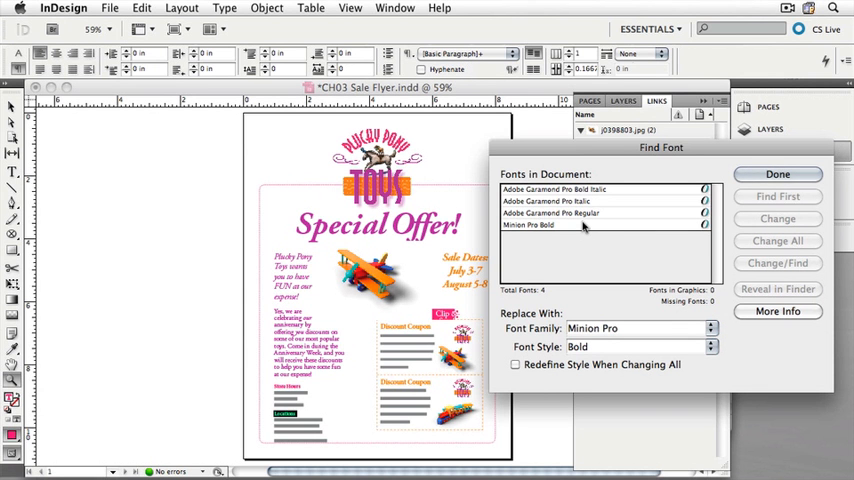
# Select Minion Pro Bold in Fonts in Document and show More Info.
pyautogui.click(530, 224)
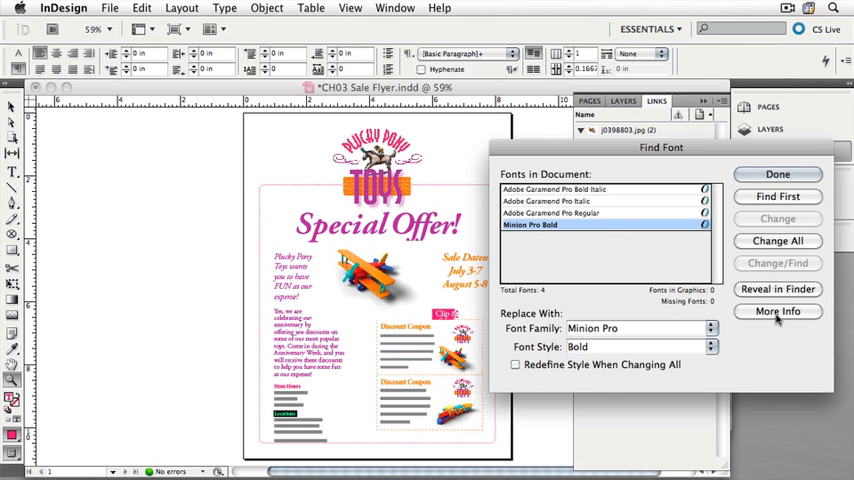
pyautogui.click(777, 311)
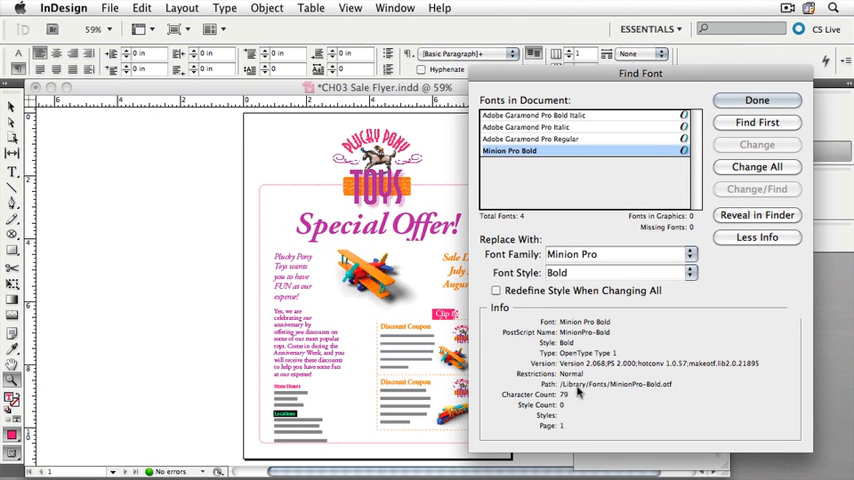
pyautogui.moveTo(677, 392)
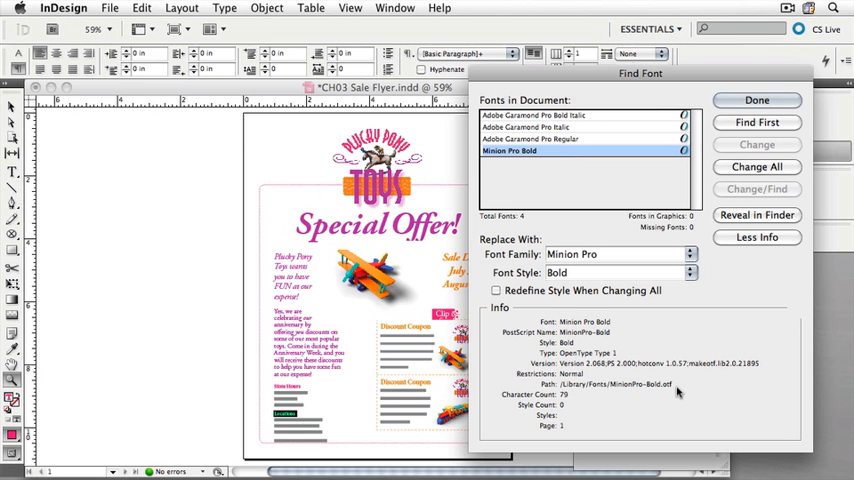
pyautogui.moveTo(775, 237)
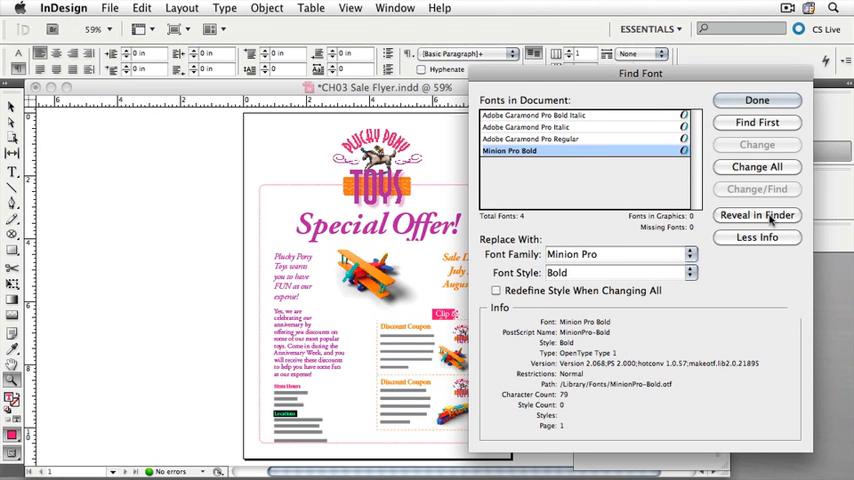
# Close Find Font with Done and open the Edit menu to check Undo Replace Font.
pyautogui.click(757, 100)
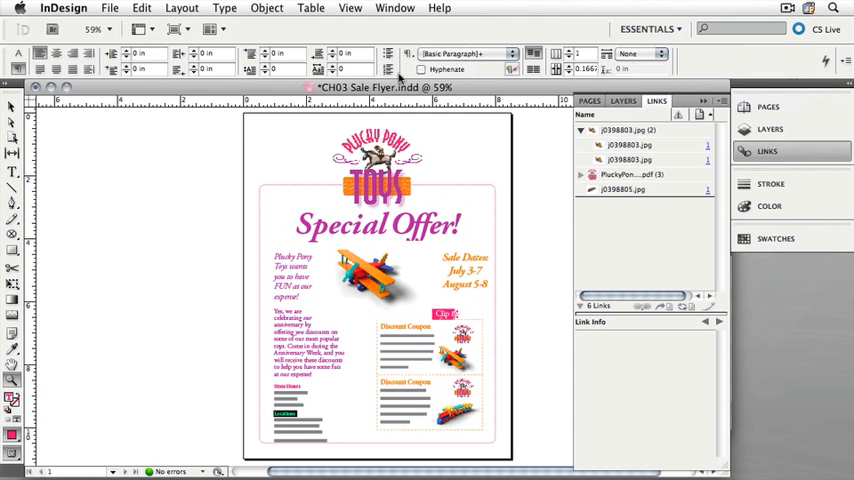
pyautogui.click(142, 8)
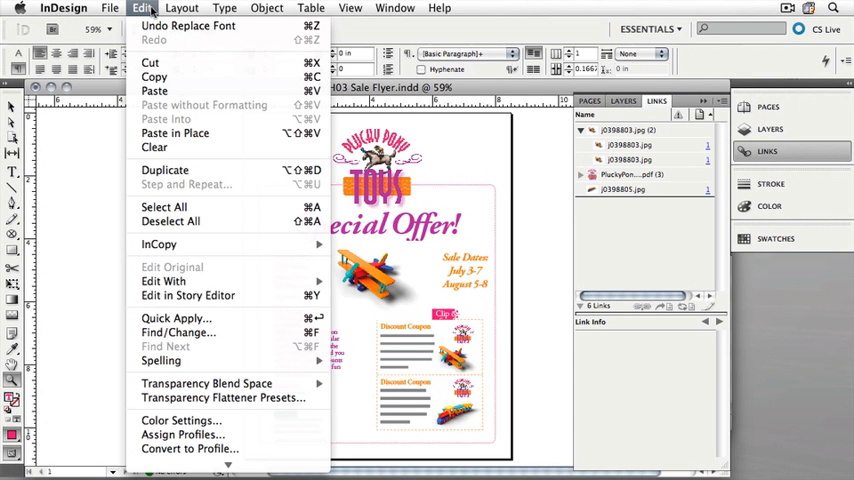
pyautogui.moveTo(188, 25)
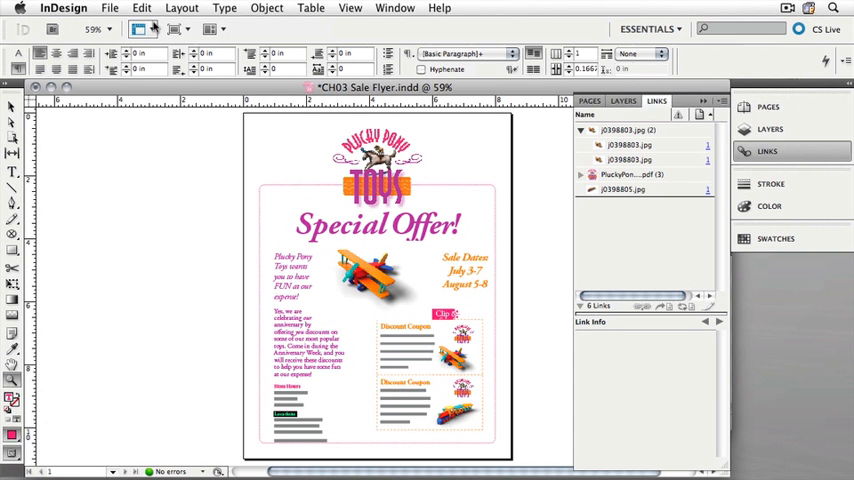
# Save the flyer as 'CH03 Sale Flyer corrected links.indd' via Save As.
pyautogui.click(110, 8)
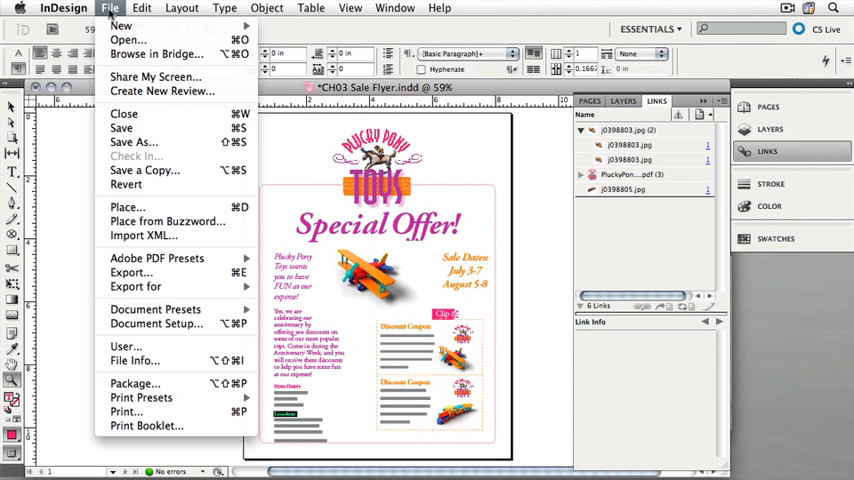
pyautogui.moveTo(134, 141)
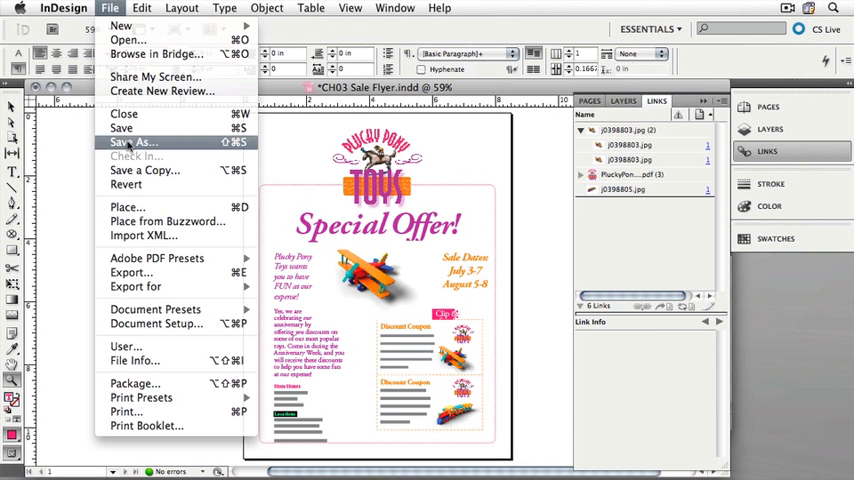
pyautogui.click(137, 142)
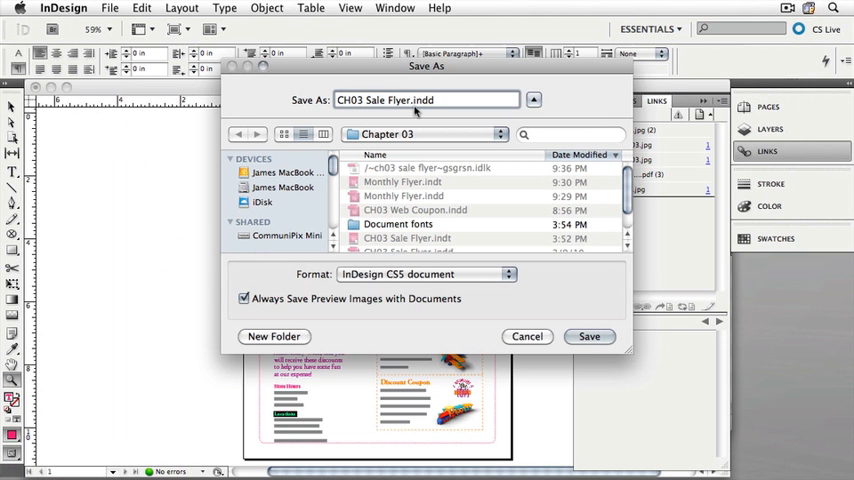
pyautogui.write('corrected')
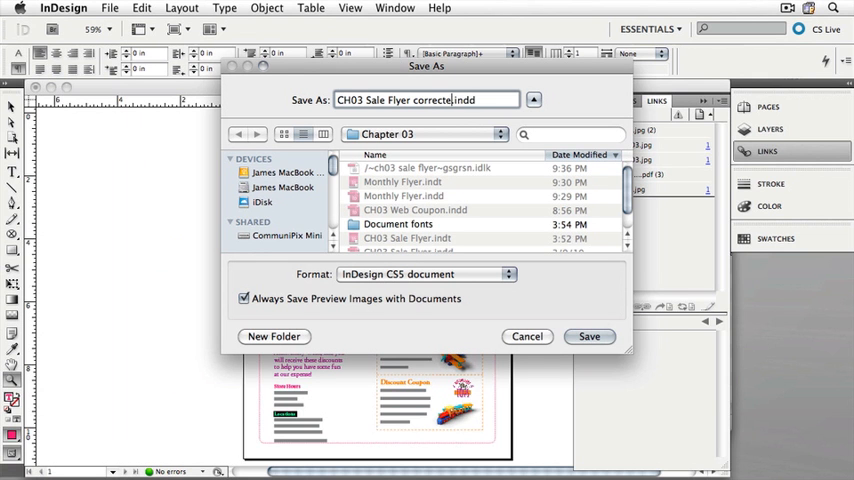
pyautogui.write('links')
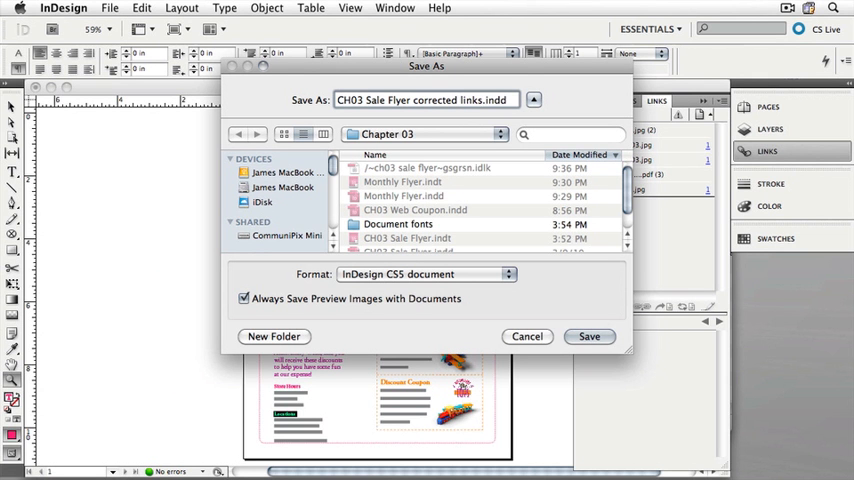
pyautogui.moveTo(430, 169)
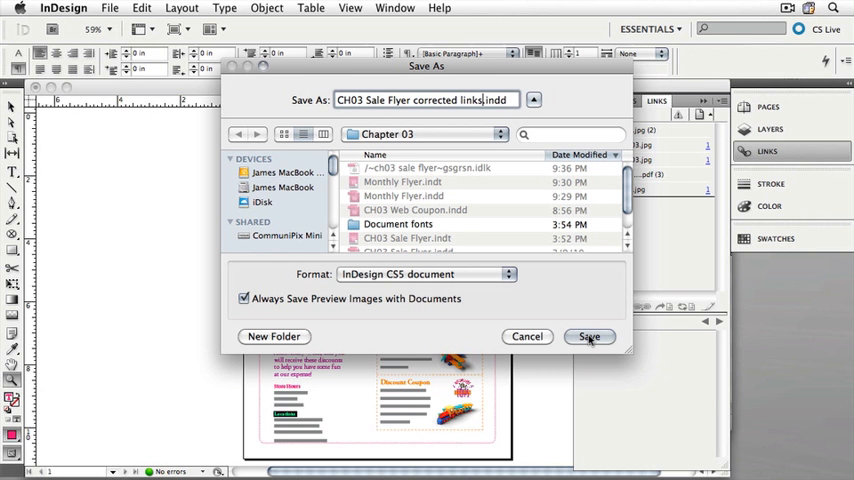
pyautogui.click(589, 336)
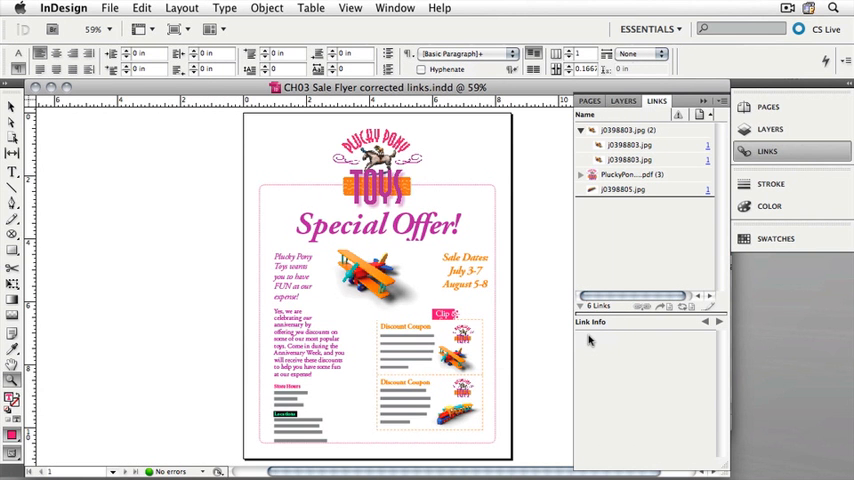